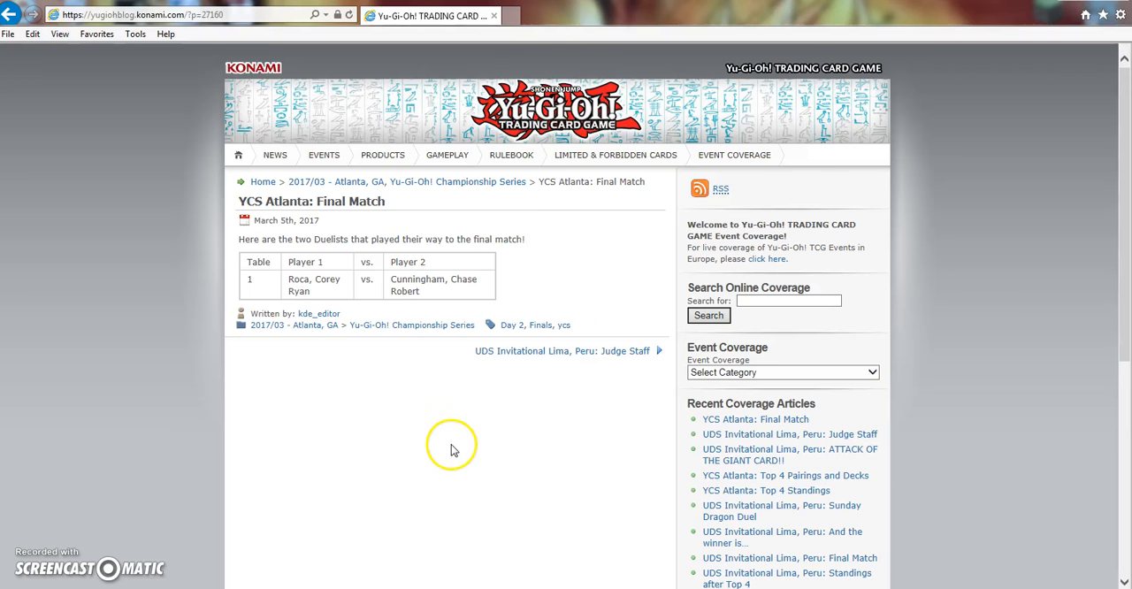
mouse_move(470, 467)
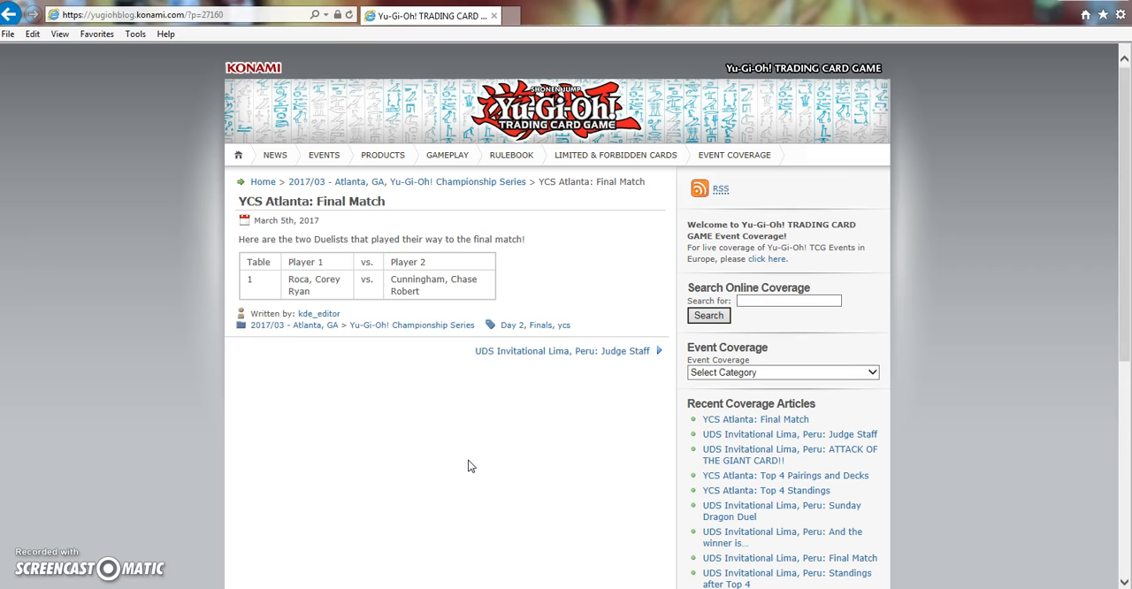
mouse_move(520, 391)
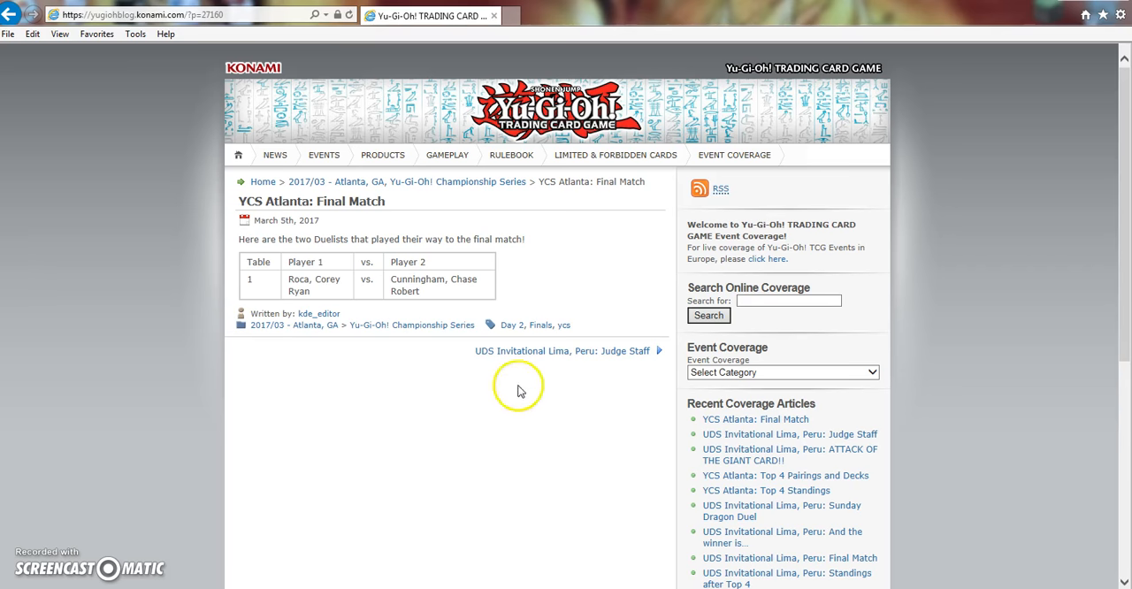
View the YCS Atlanta: Top 8 Pairings and Decks article and highlight a player's name in Table 2.
scroll("down", 3)
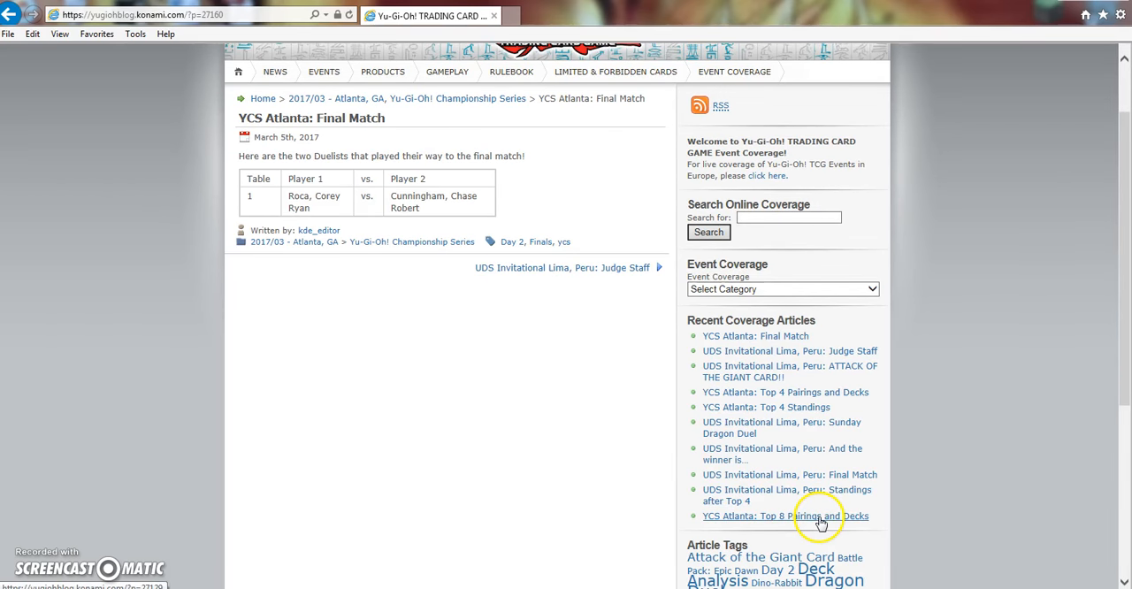
left_click(785, 517)
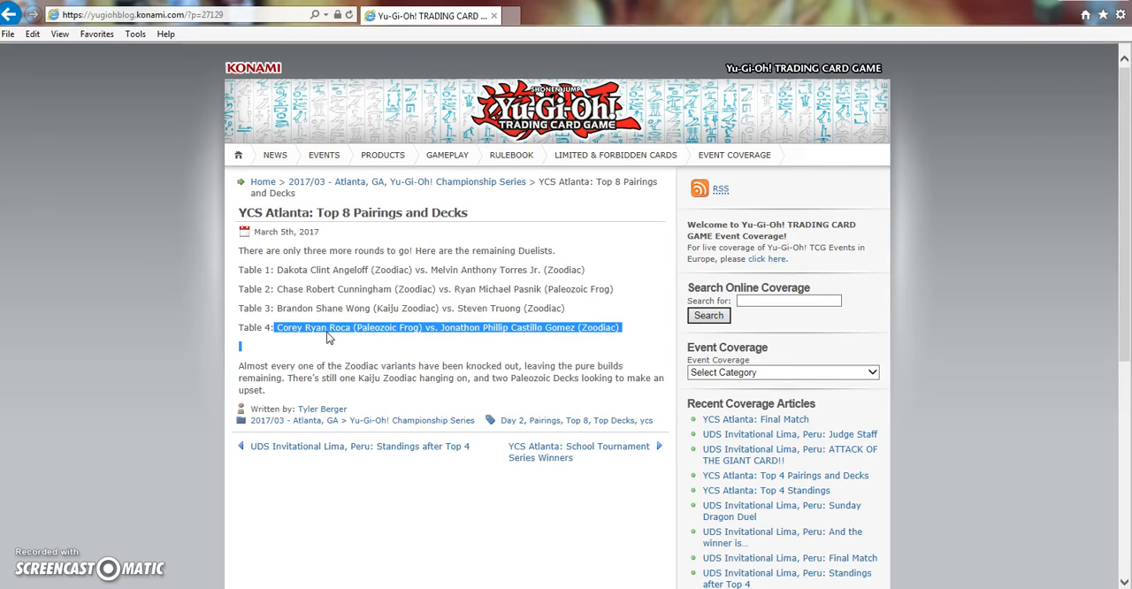
left_click(392, 328)
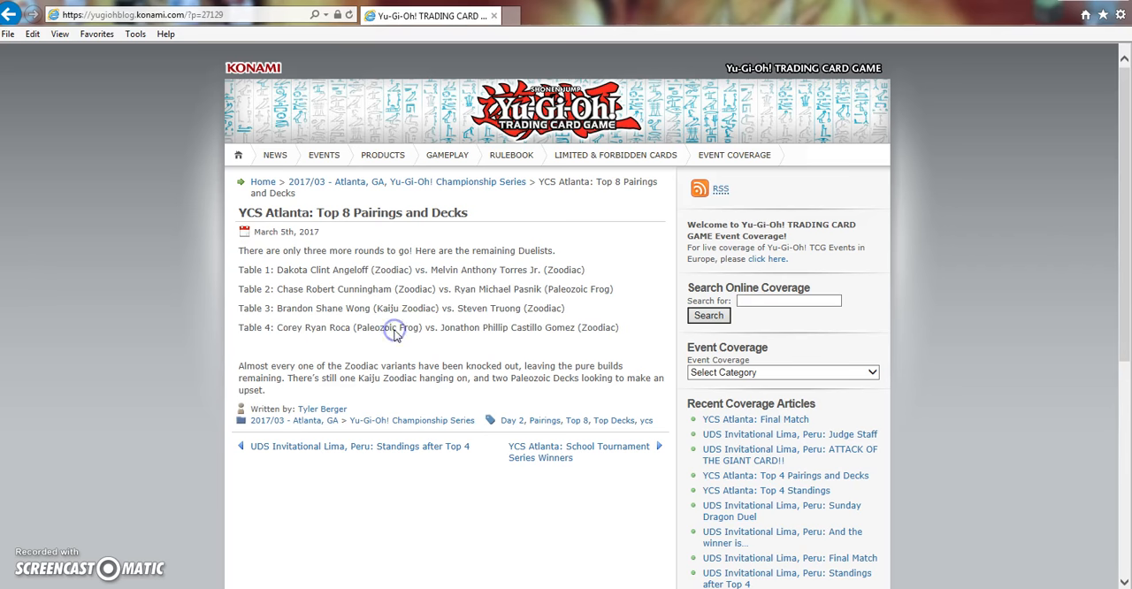
double_click(334, 290)
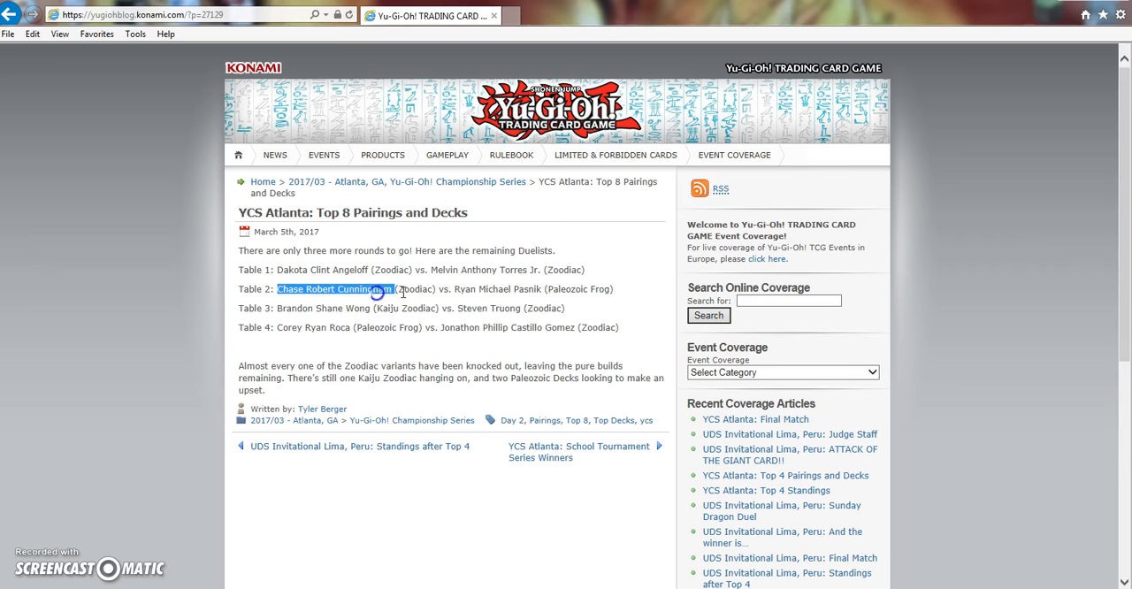
Return to the YCS Atlanta: Final Match article and highlight a finalist's name in the final table.
left_click(757, 417)
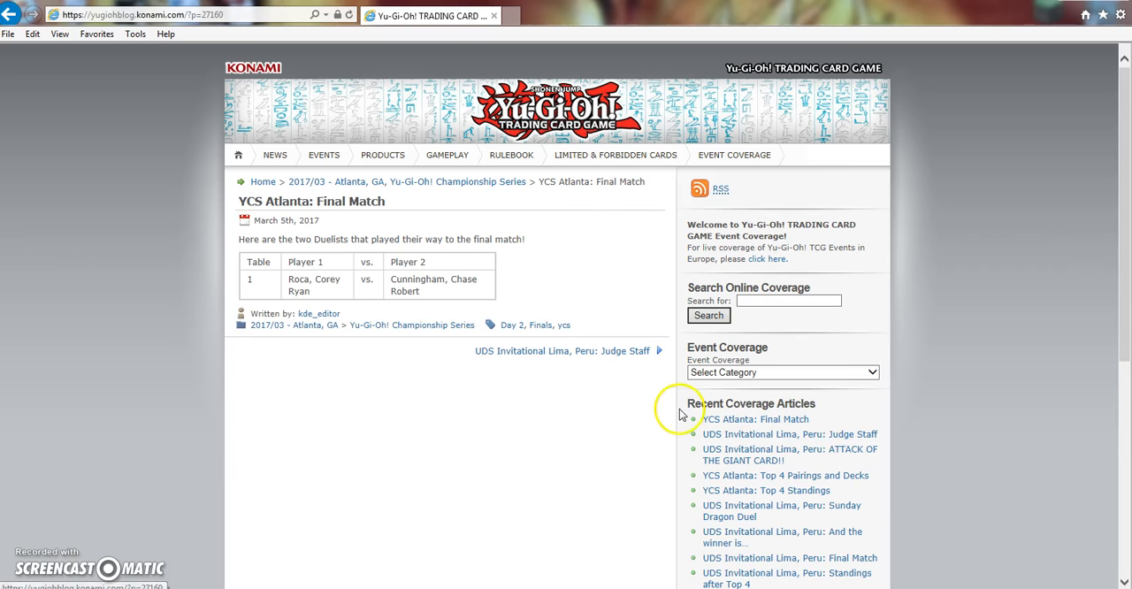
mouse_move(297, 297)
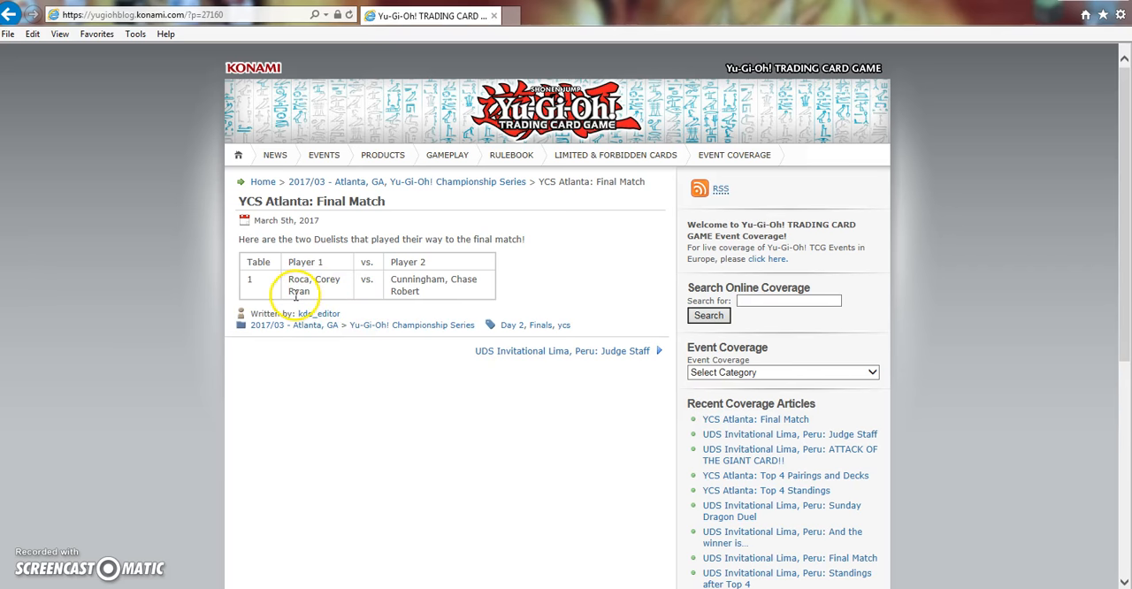
mouse_move(365, 371)
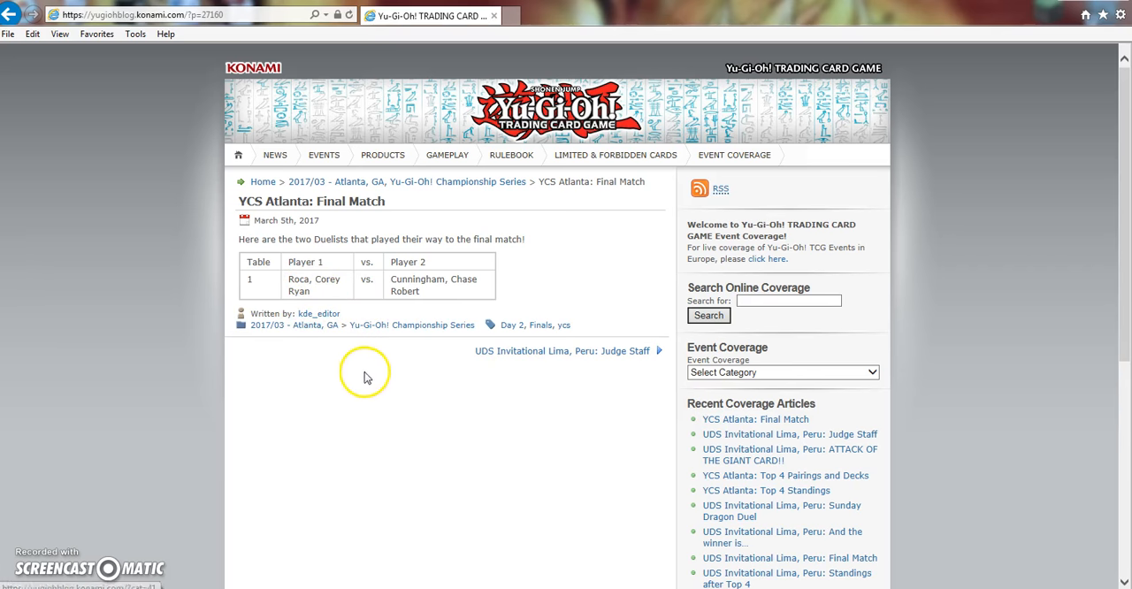
mouse_move(318, 304)
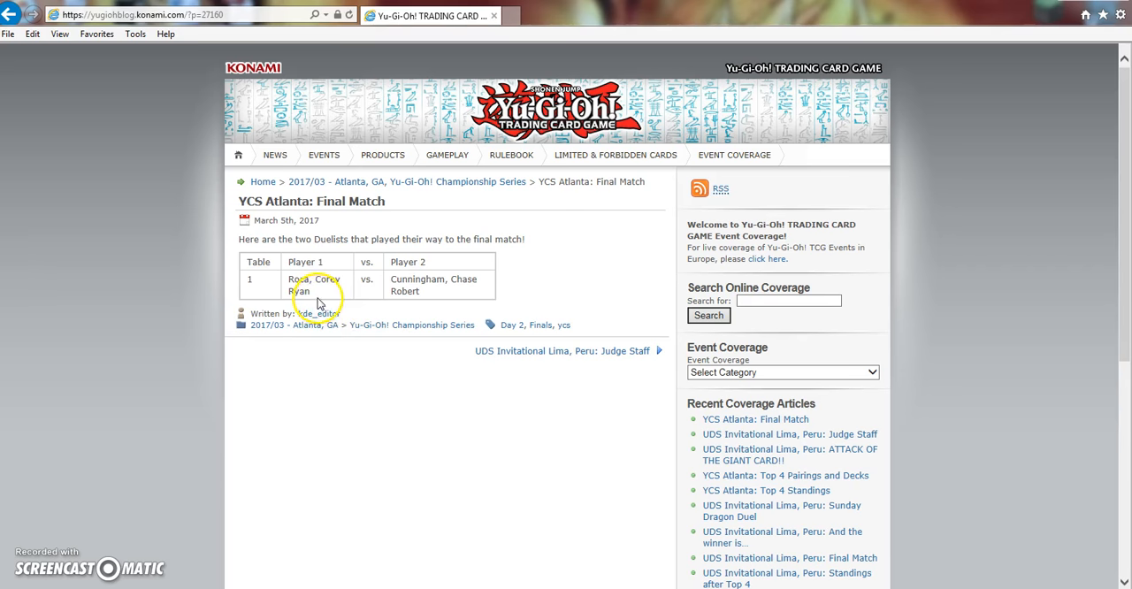
double_click(318, 285)
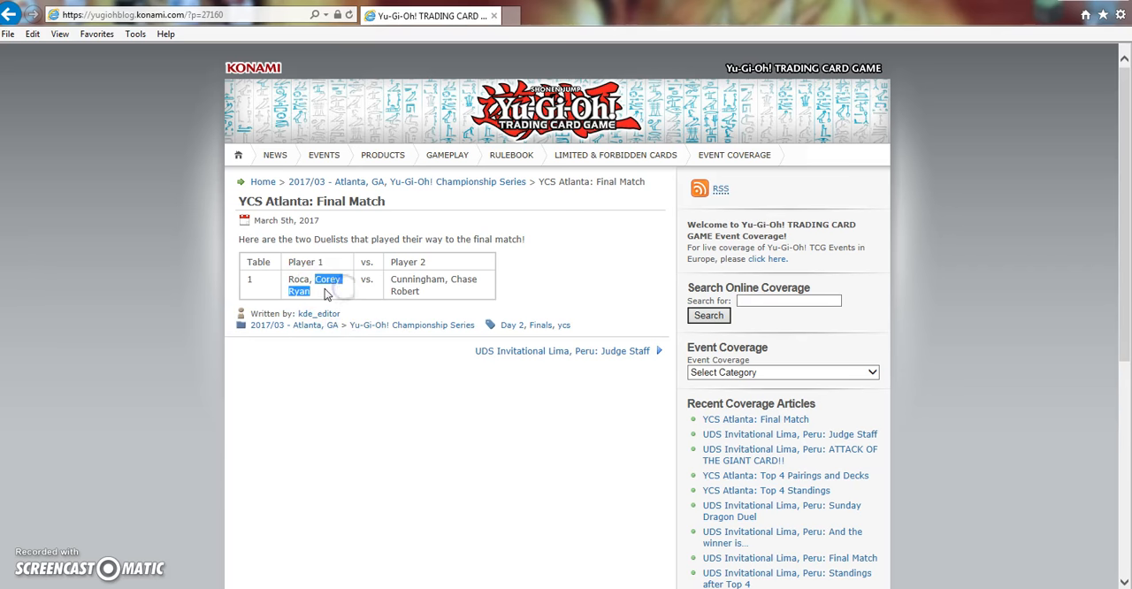
scroll("down", 3)
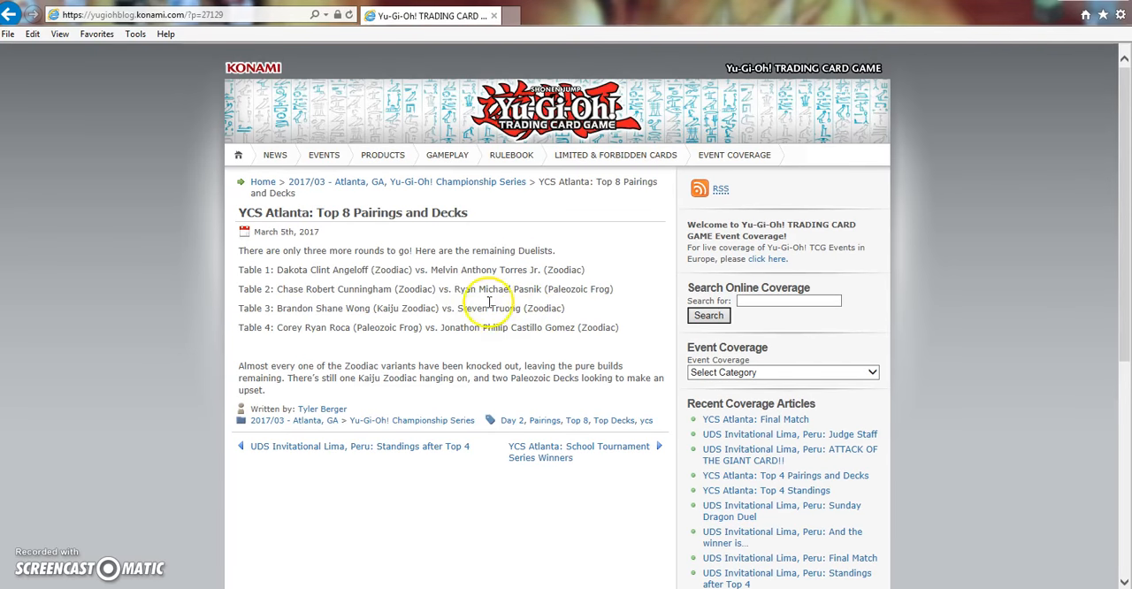
mouse_move(419, 294)
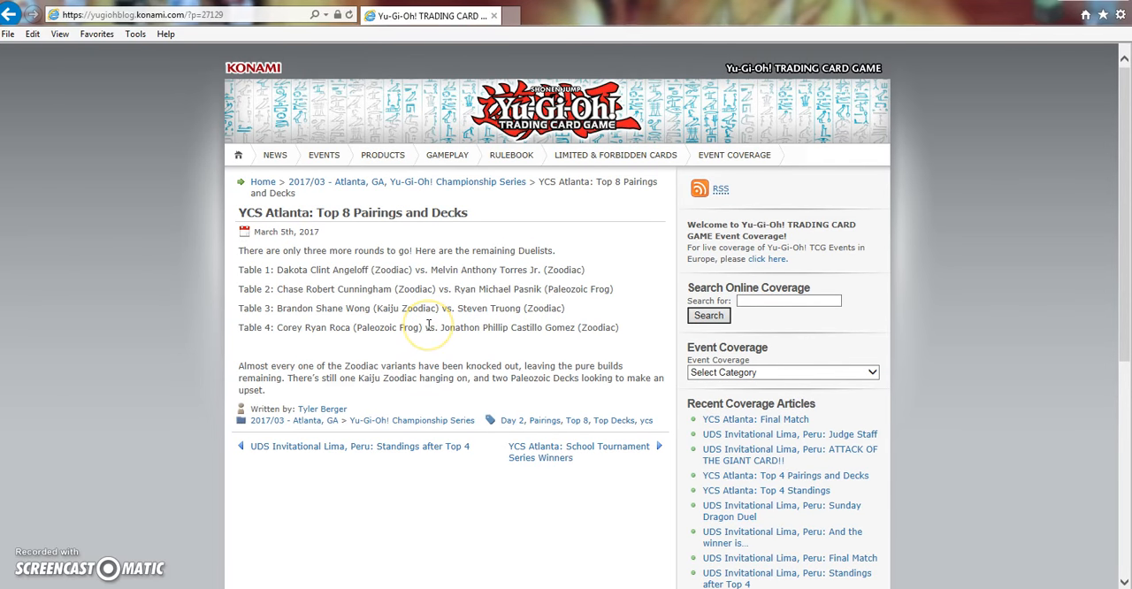
mouse_move(542, 299)
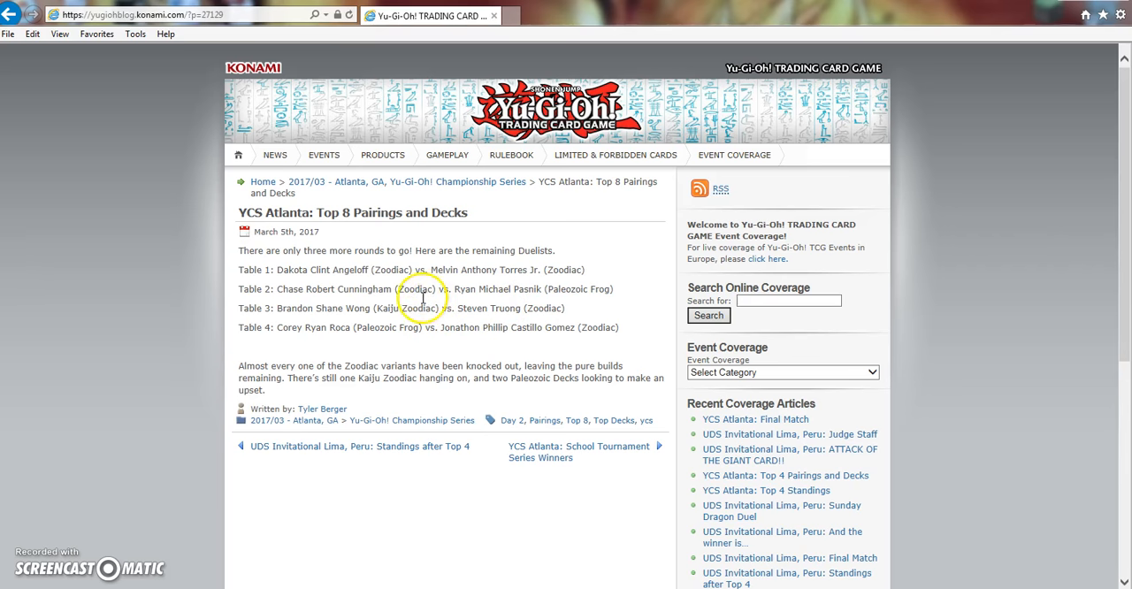
mouse_move(601, 333)
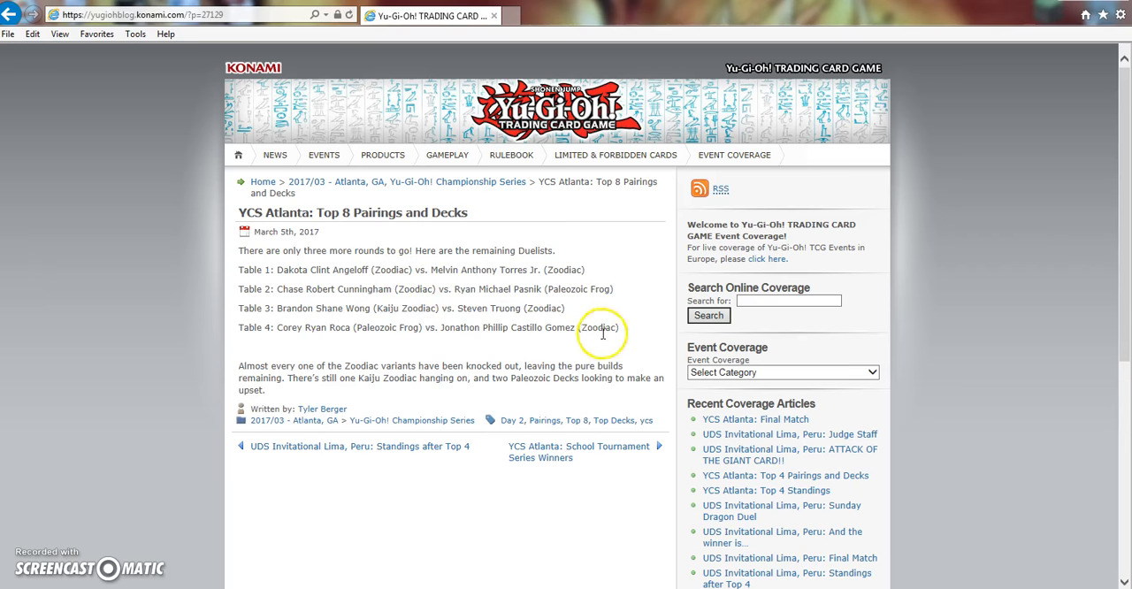
mouse_move(504, 354)
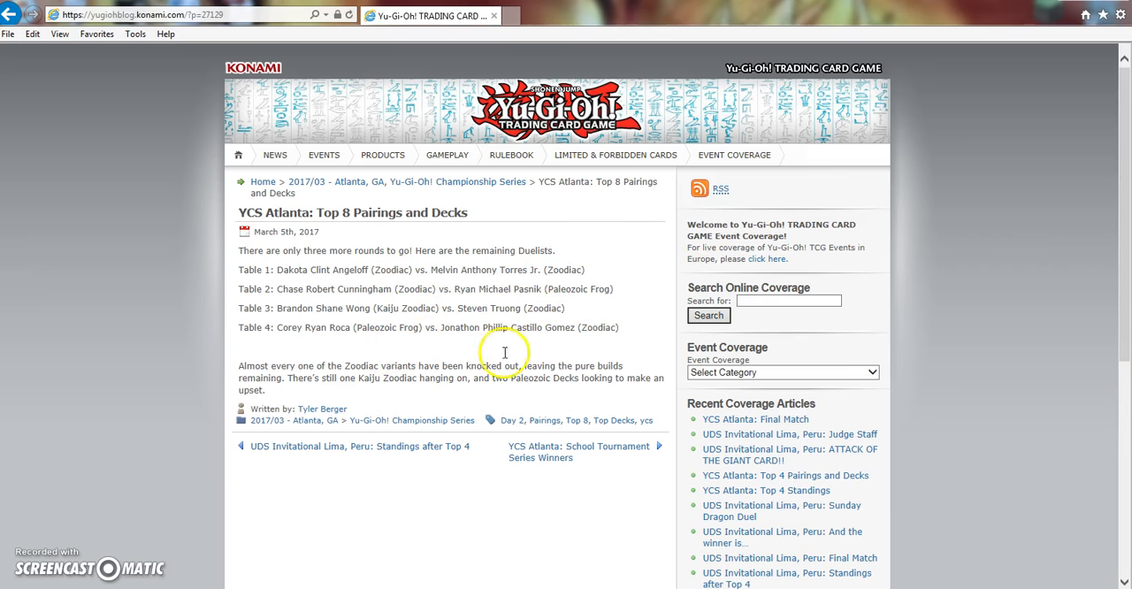
mouse_move(369, 365)
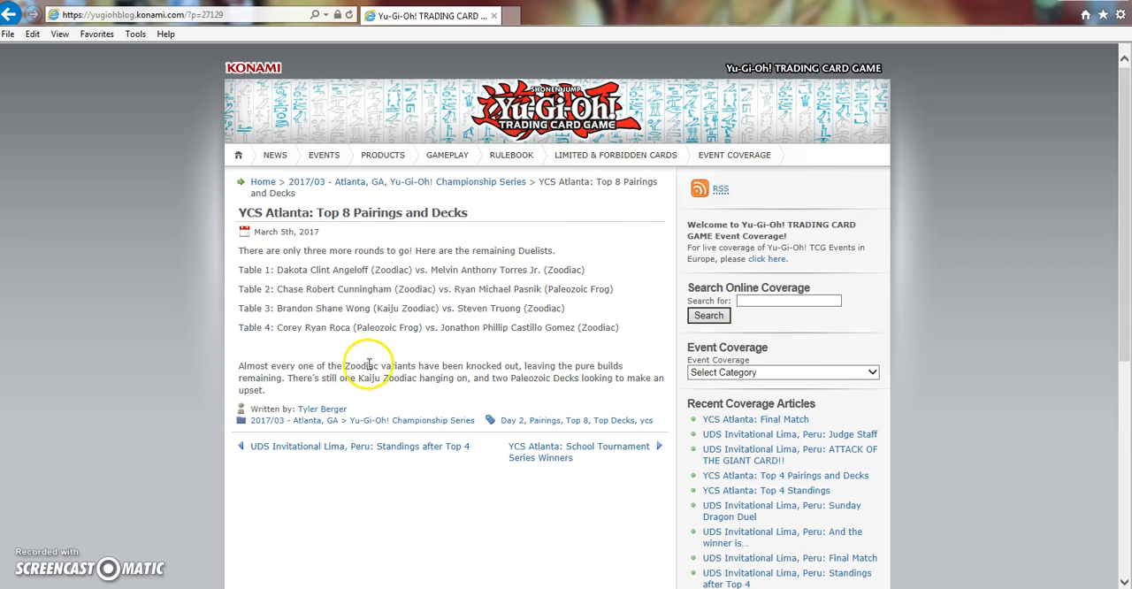
mouse_move(757, 418)
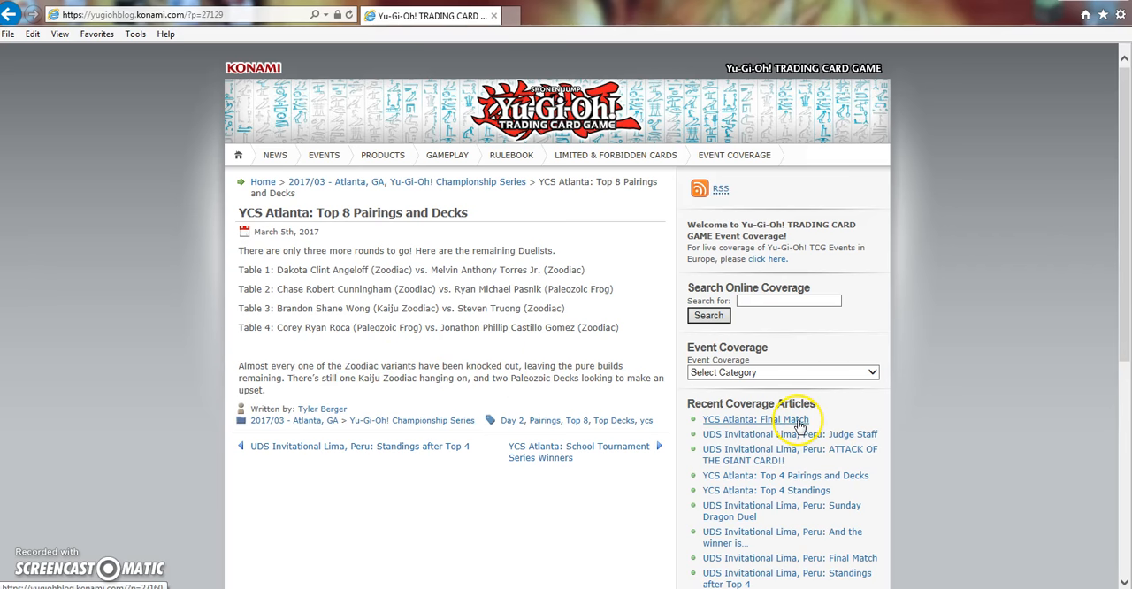
left_click(756, 418)
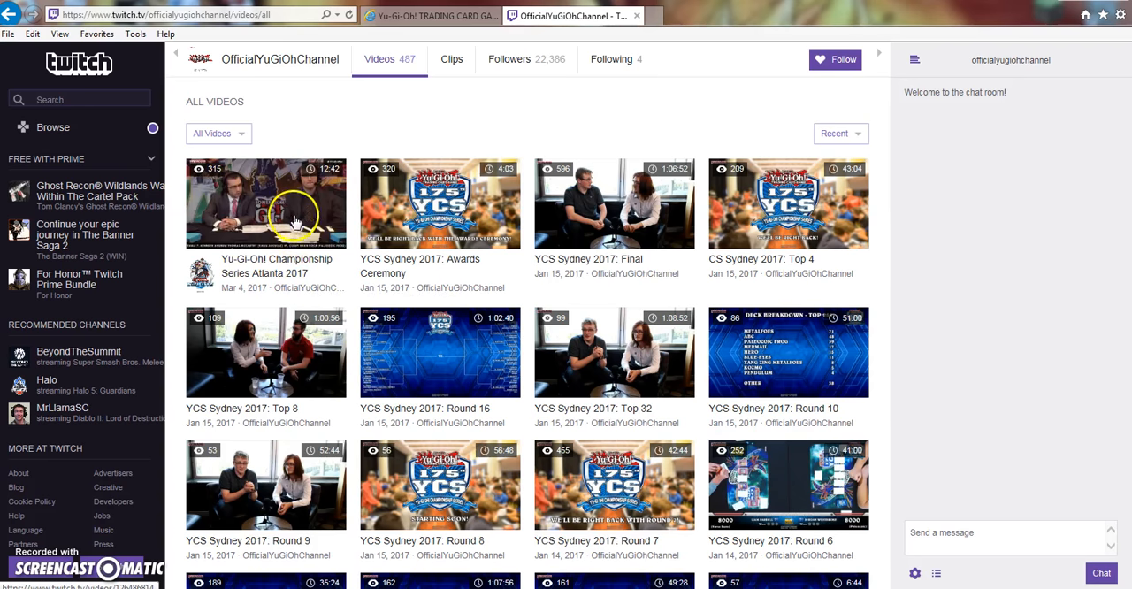
mouse_move(315, 177)
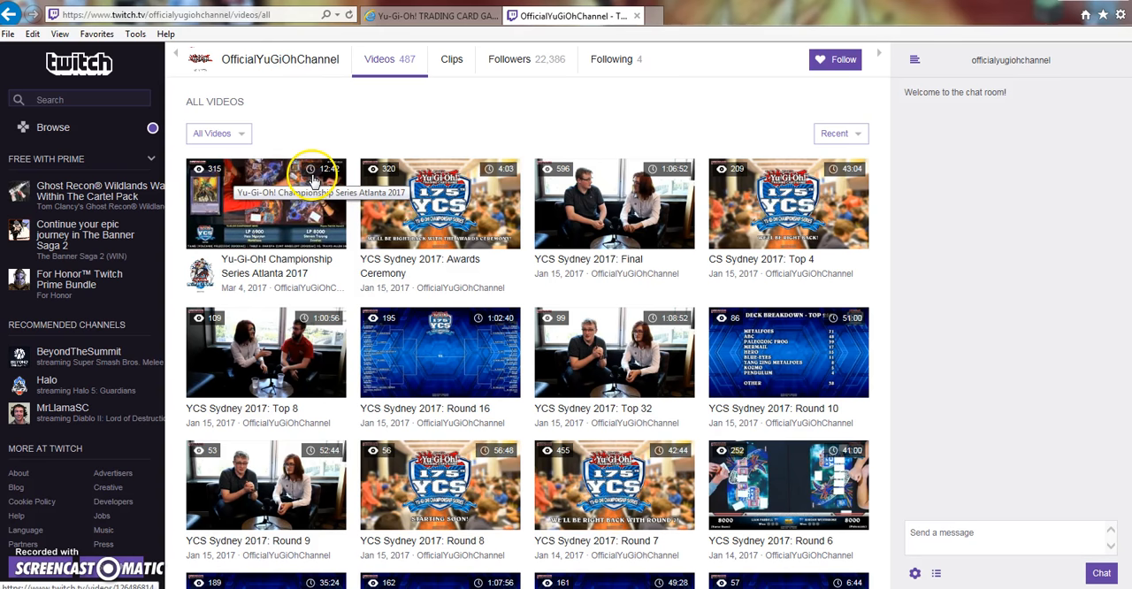
mouse_move(433, 145)
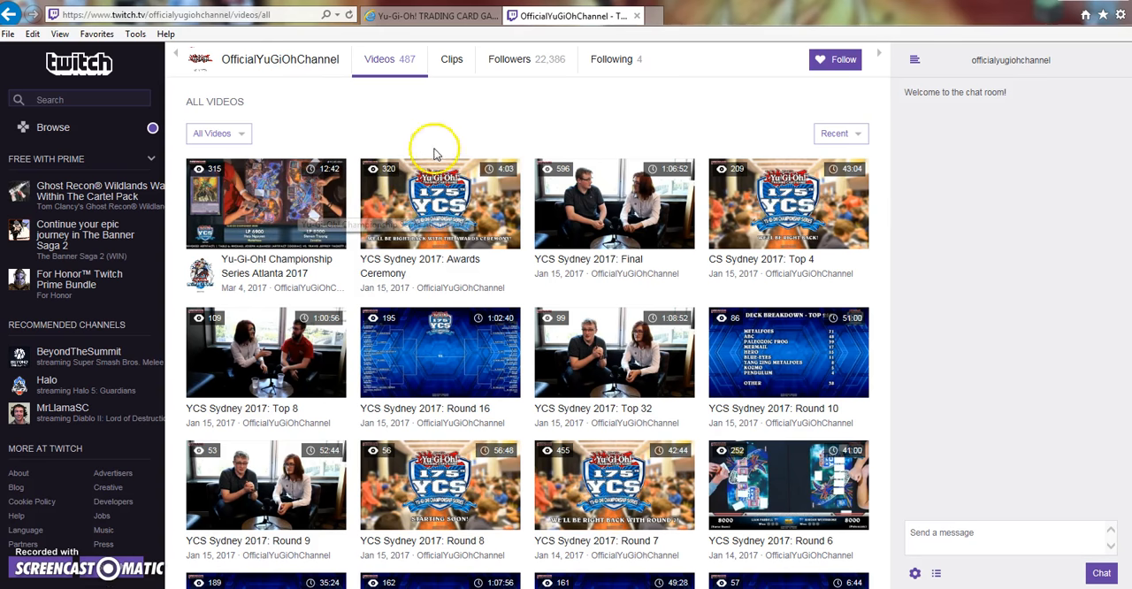
mouse_move(626, 16)
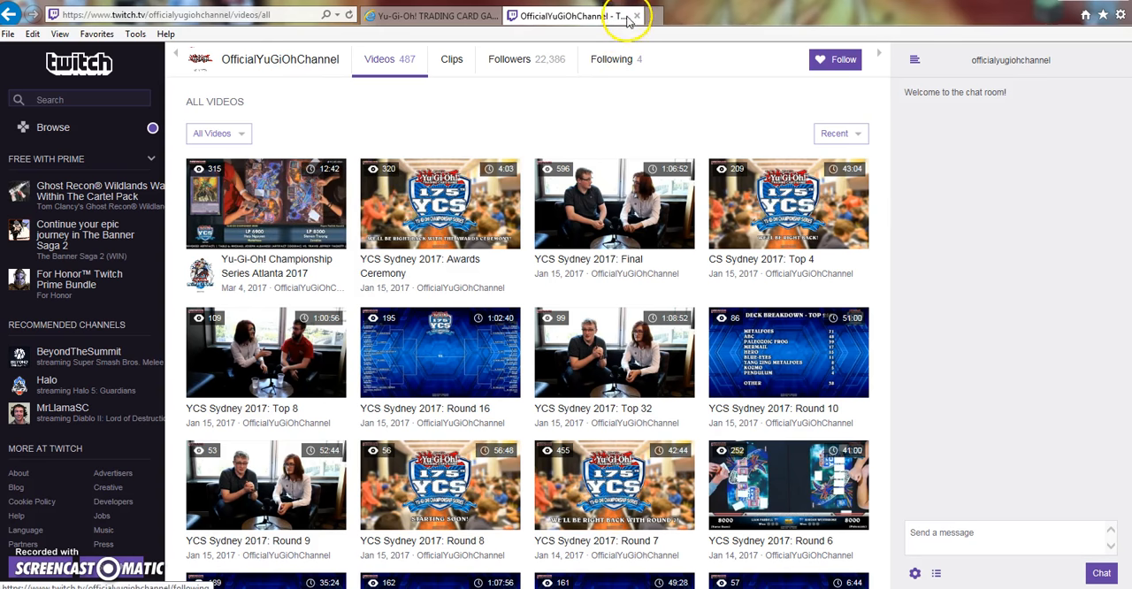
Switch back from Twitch to the Final Match article and select the finalists' introductory sentence.
left_click(637, 16)
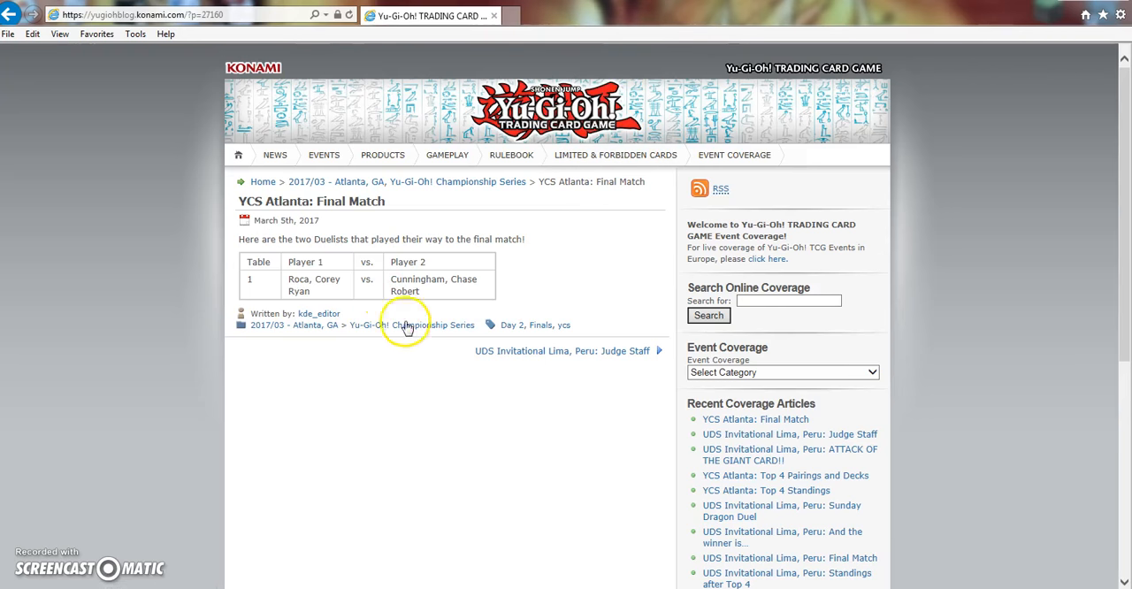
mouse_move(370, 295)
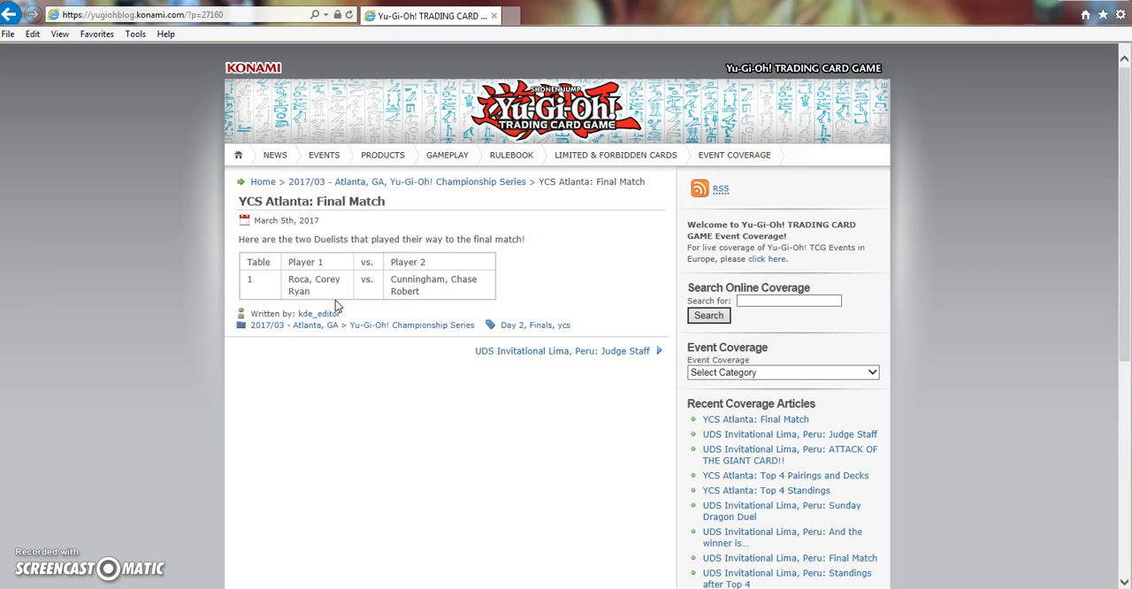
mouse_move(403, 305)
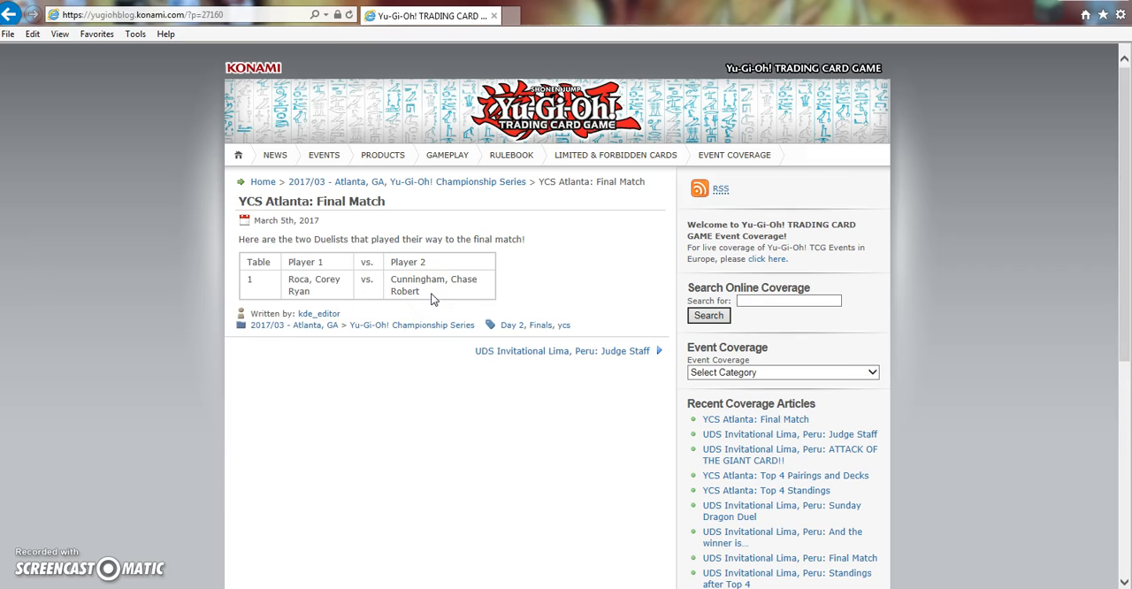
mouse_move(442, 304)
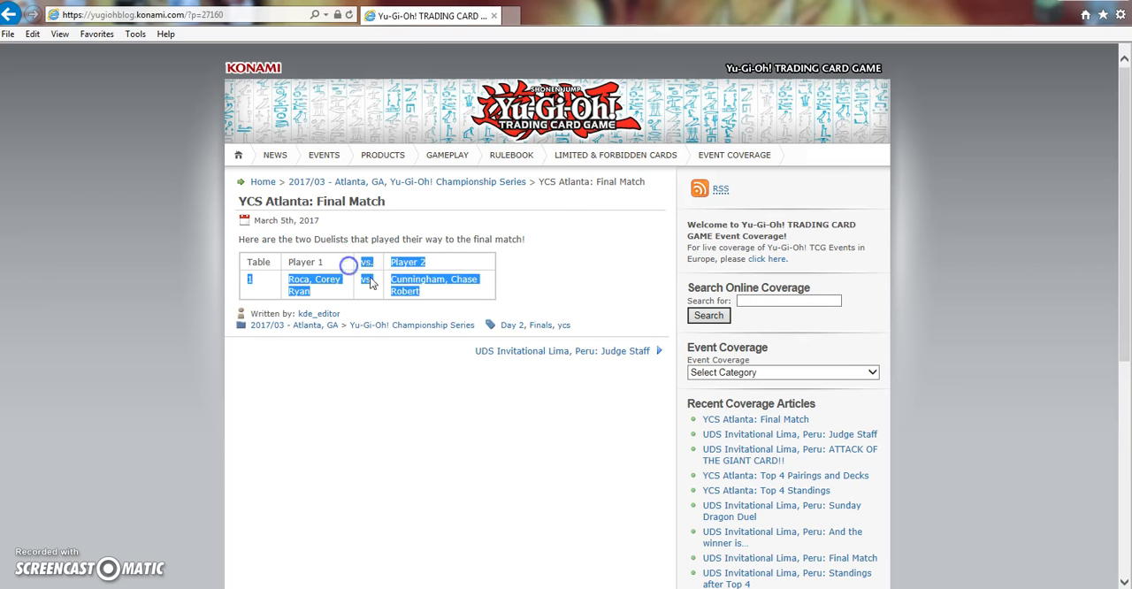
left_click(434, 287)
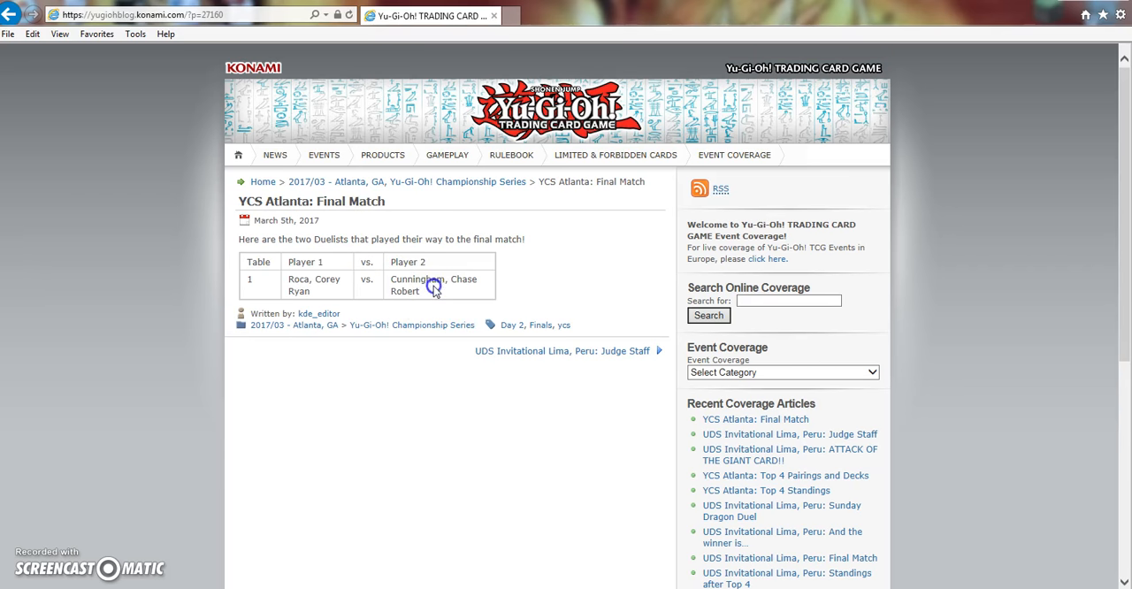
mouse_move(439, 459)
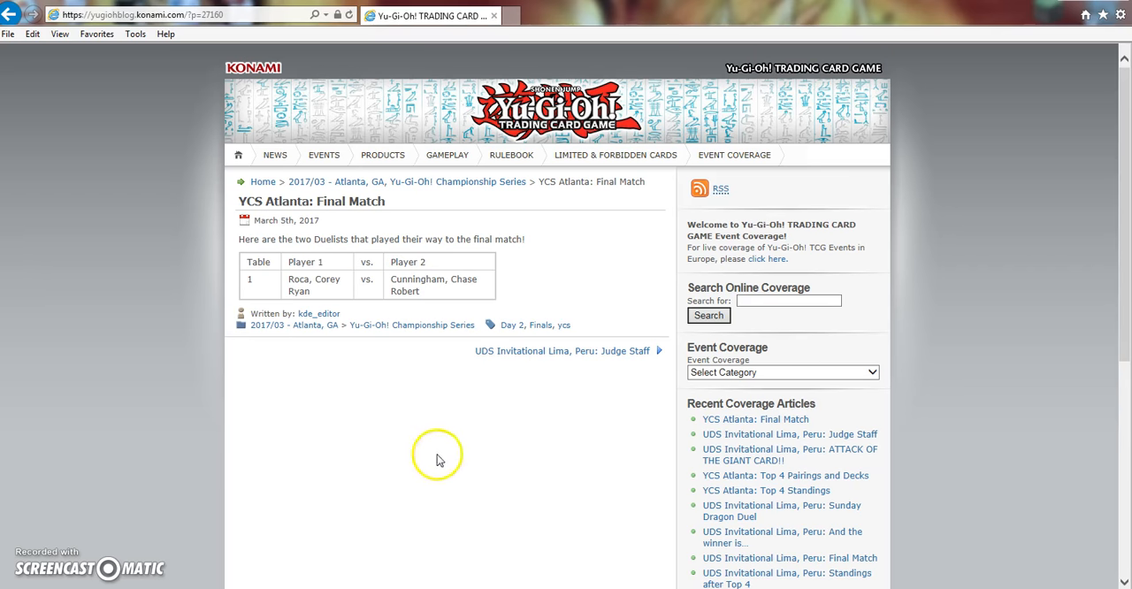
mouse_move(552, 237)
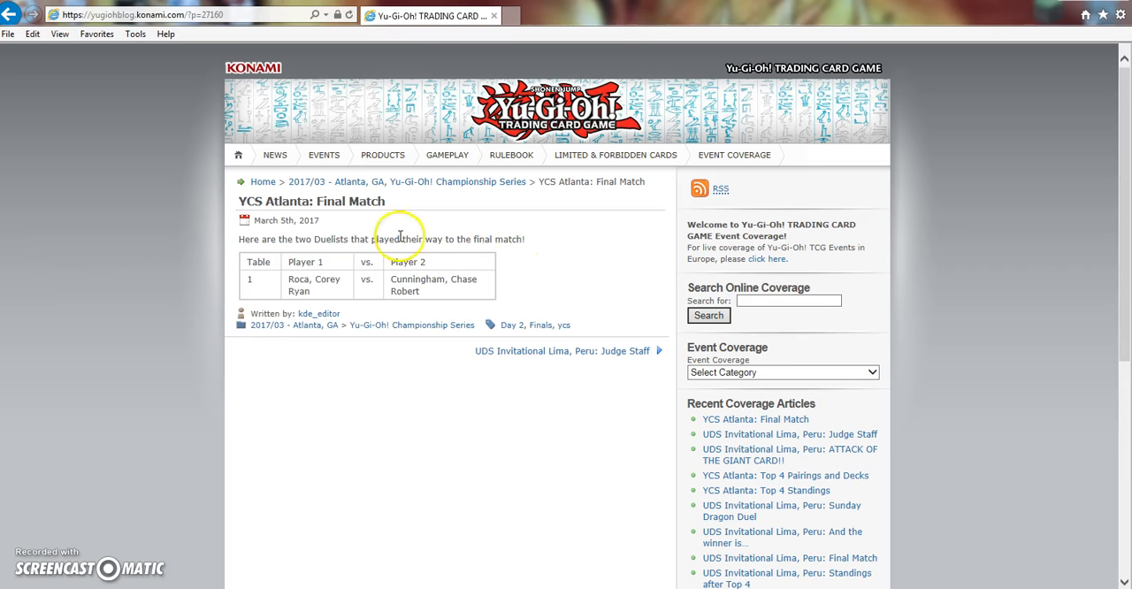
triple_click(380, 239)
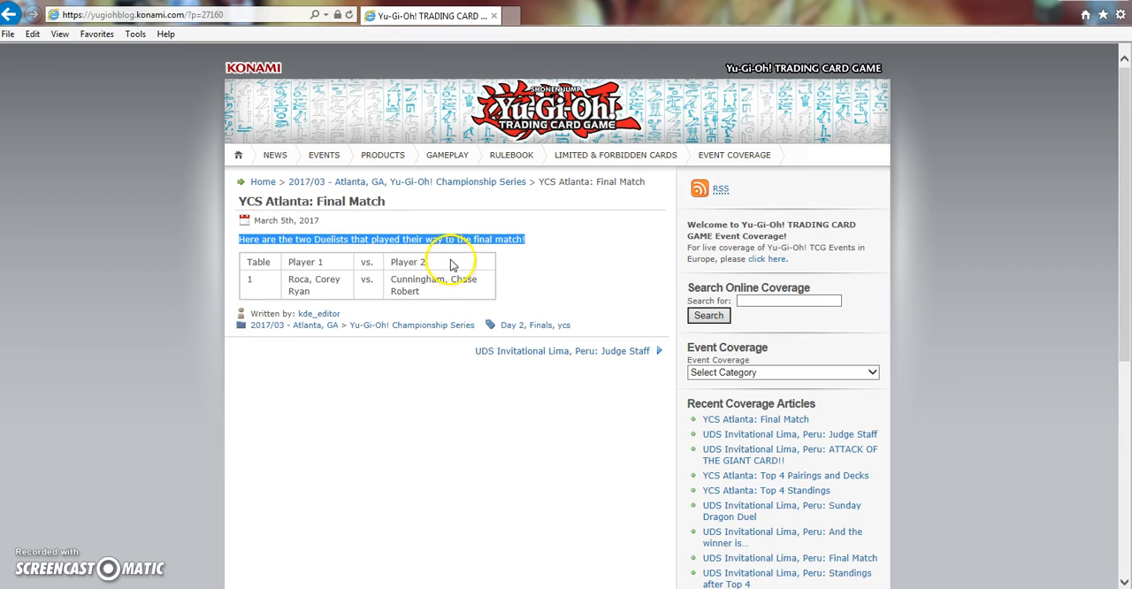